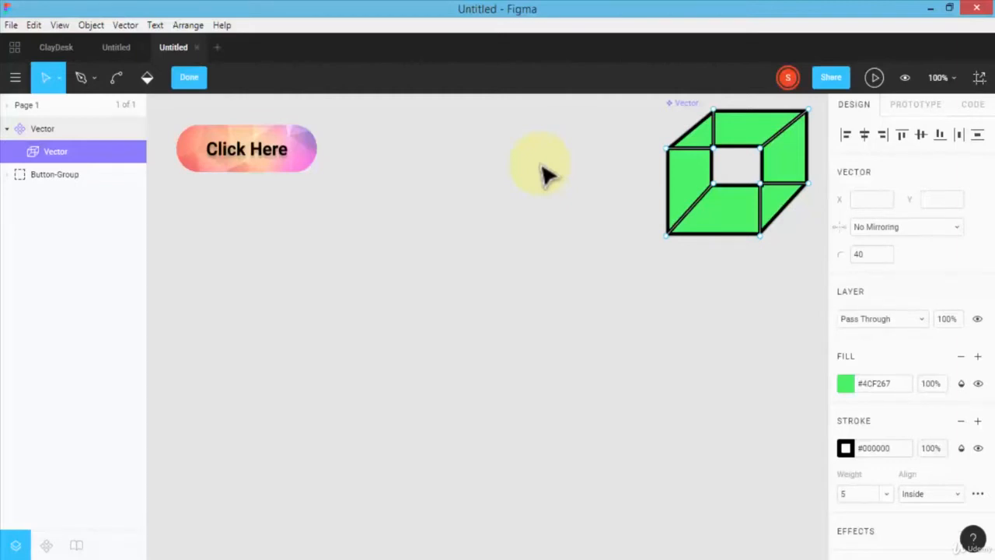
mouse_move(525, 179)
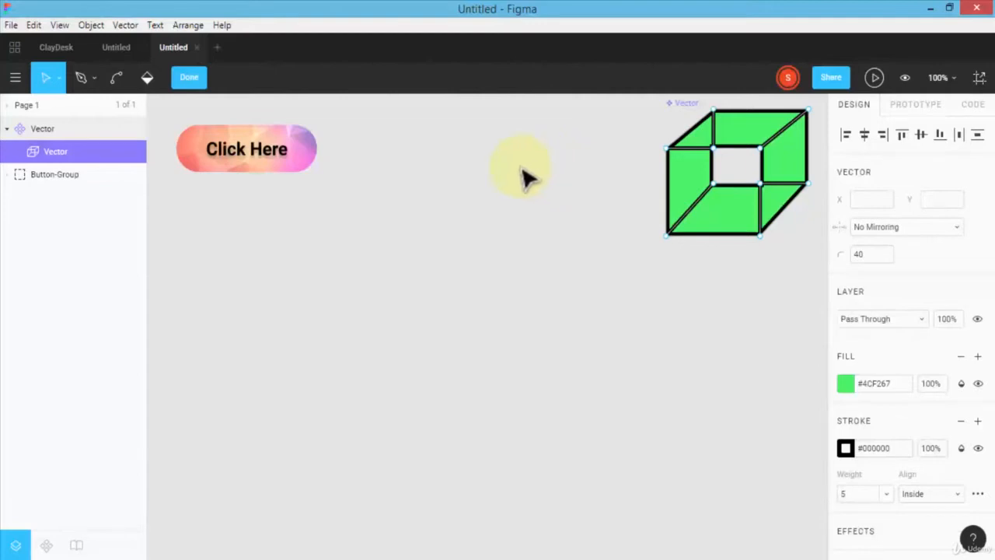
mouse_move(514, 190)
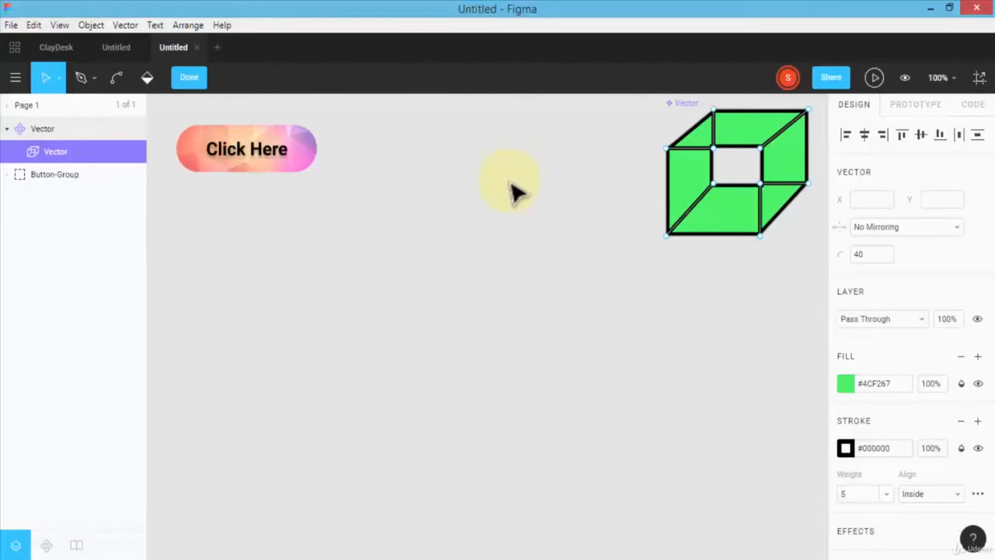
mouse_move(588, 189)
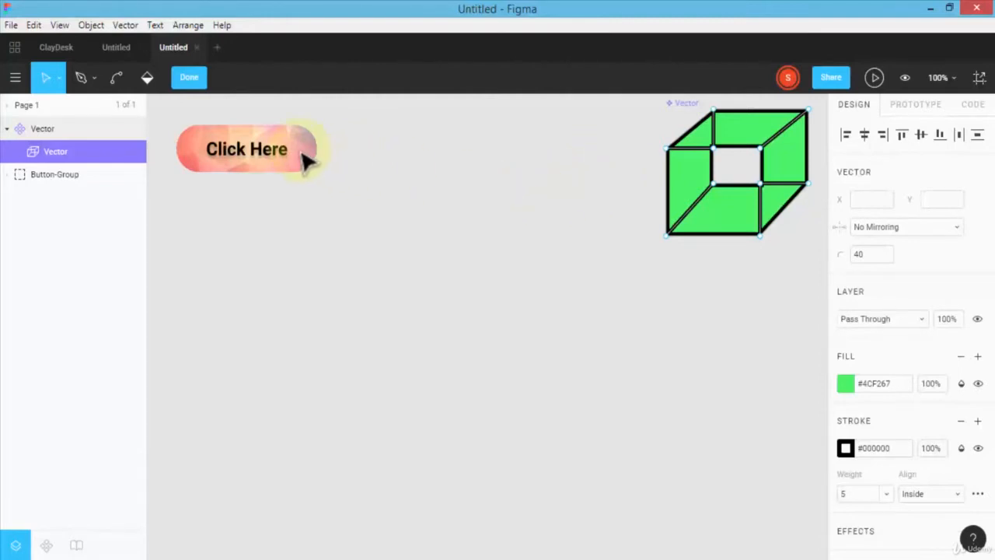
mouse_move(261, 161)
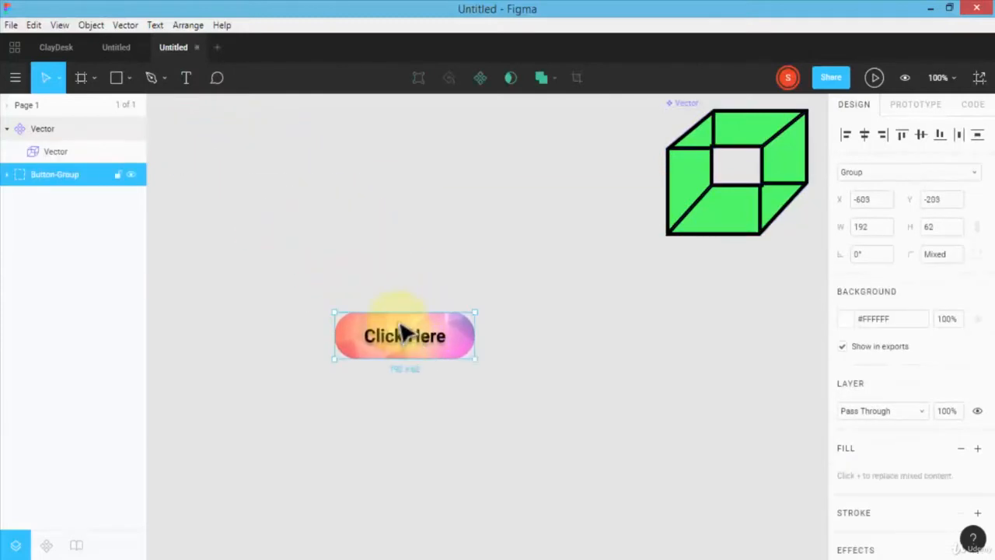
Move the Click Here button aside and create a Galaxy S8 frame from the Phone presets
left_click_drag(404, 336, 251, 137)
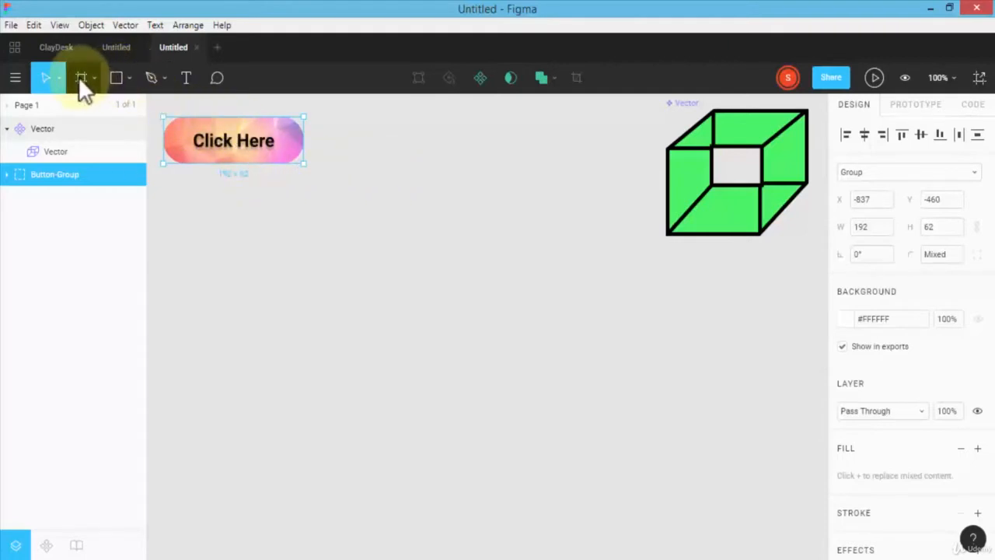
left_click(81, 78)
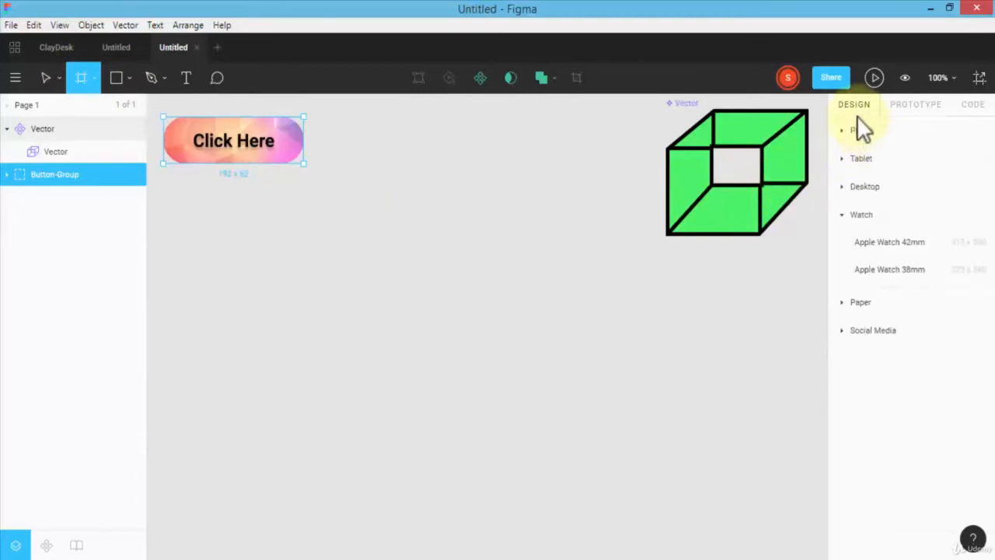
left_click(862, 130)
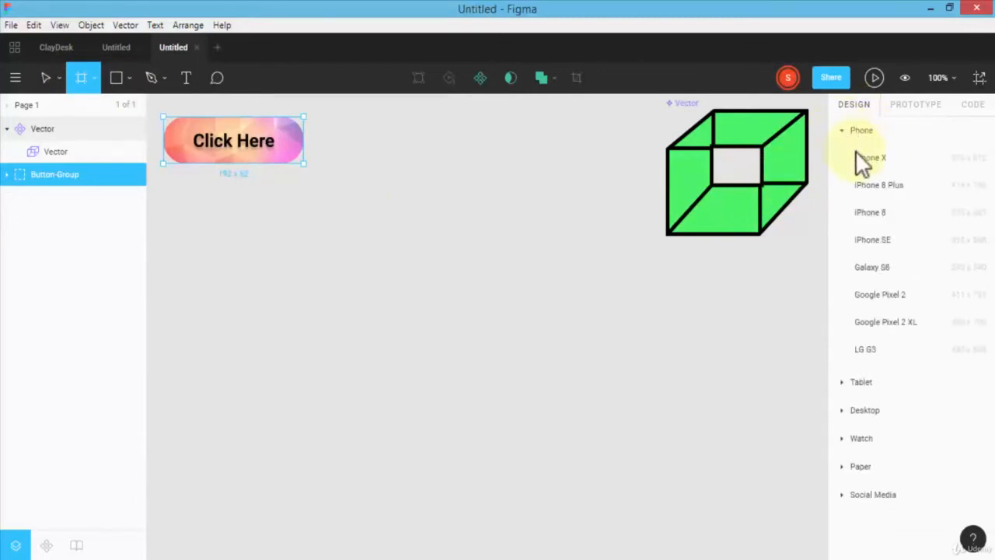
mouse_move(889, 272)
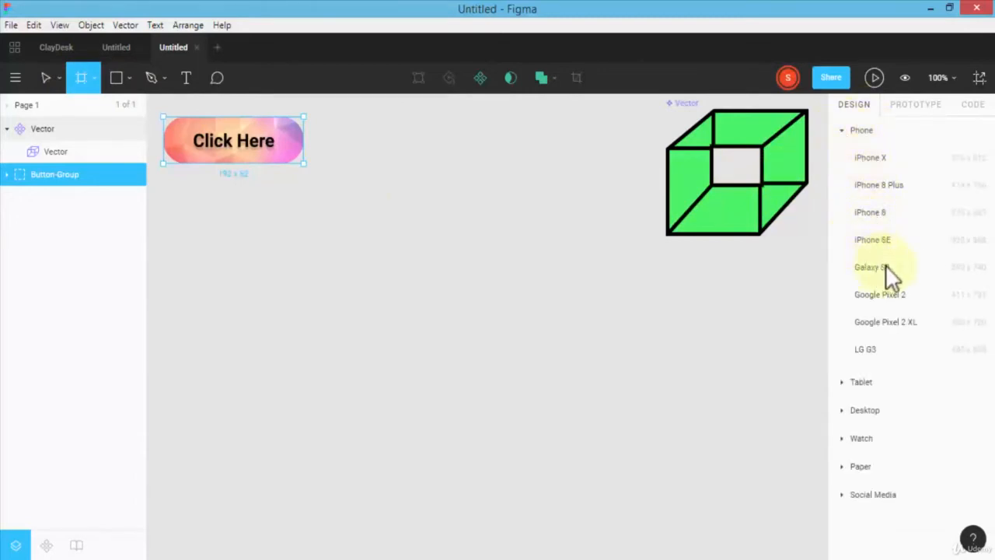
left_click(871, 267)
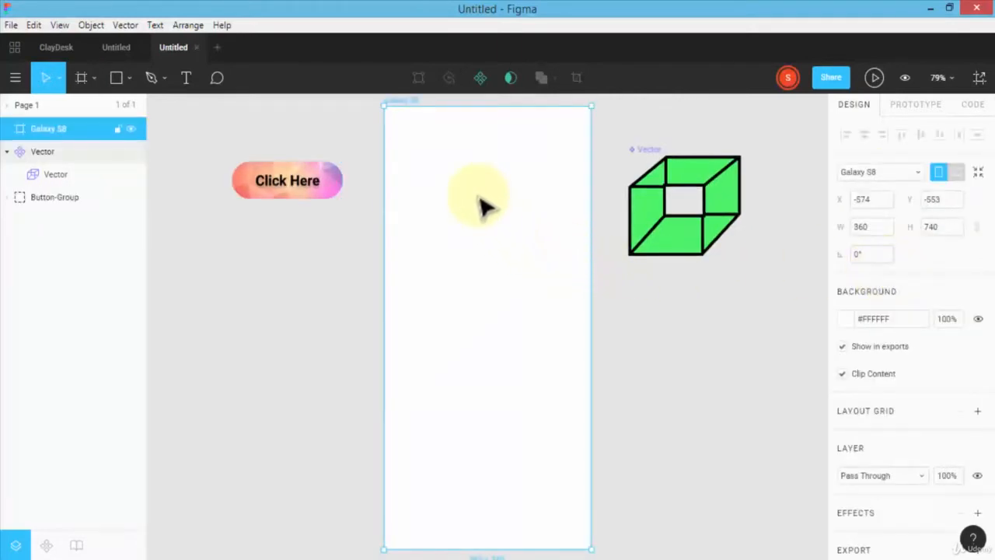
mouse_move(459, 261)
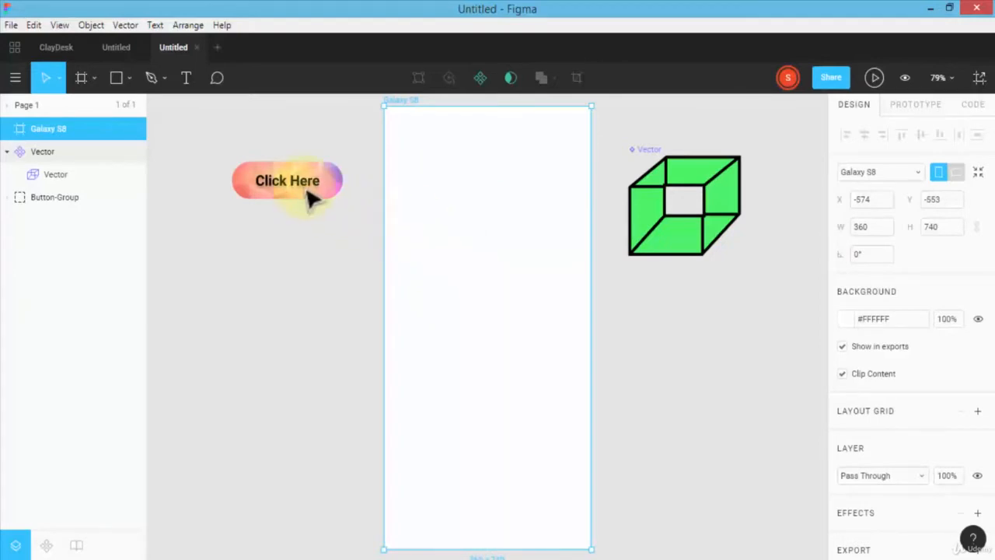
Drag the Click Here button into the Galaxy S8 frame and centre it
left_click_drag(286, 180, 500, 476)
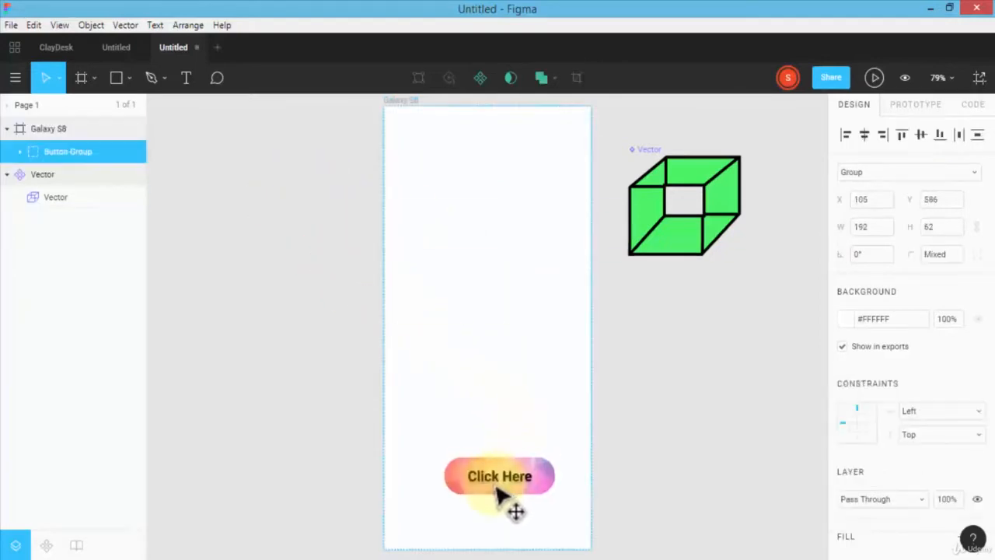
left_click_drag(499, 476, 489, 326)
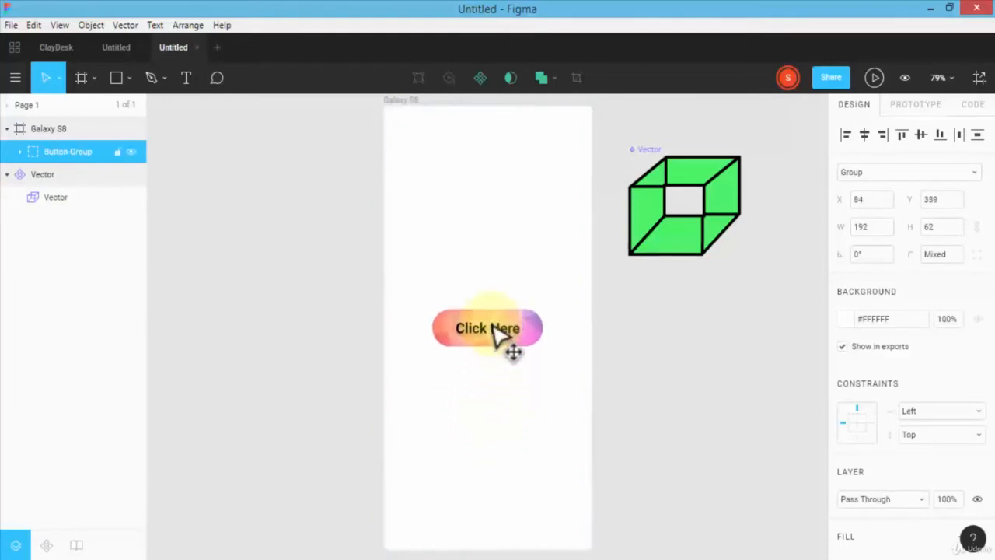
left_click(488, 326)
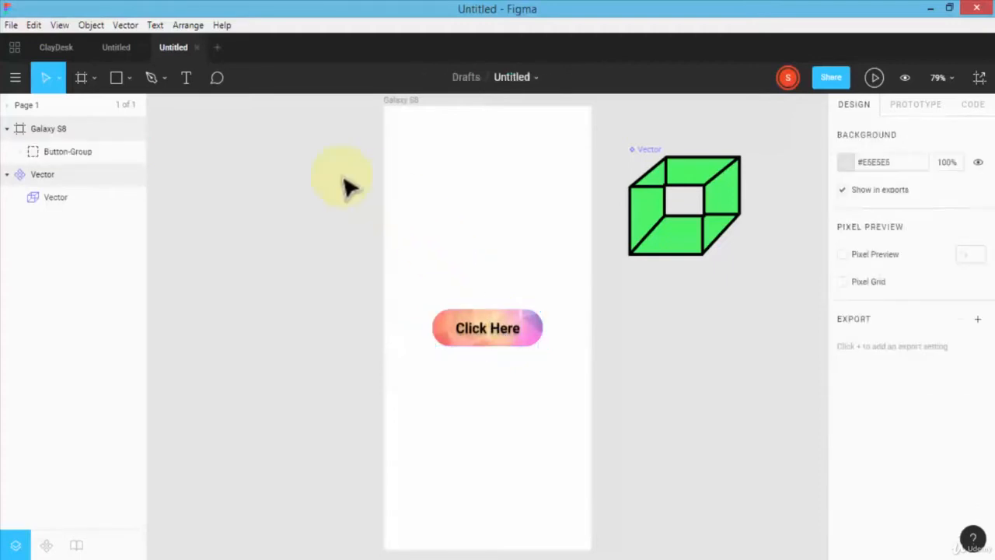
Place the gradient background jpg into the Galaxy S8 frame
left_click(163, 78)
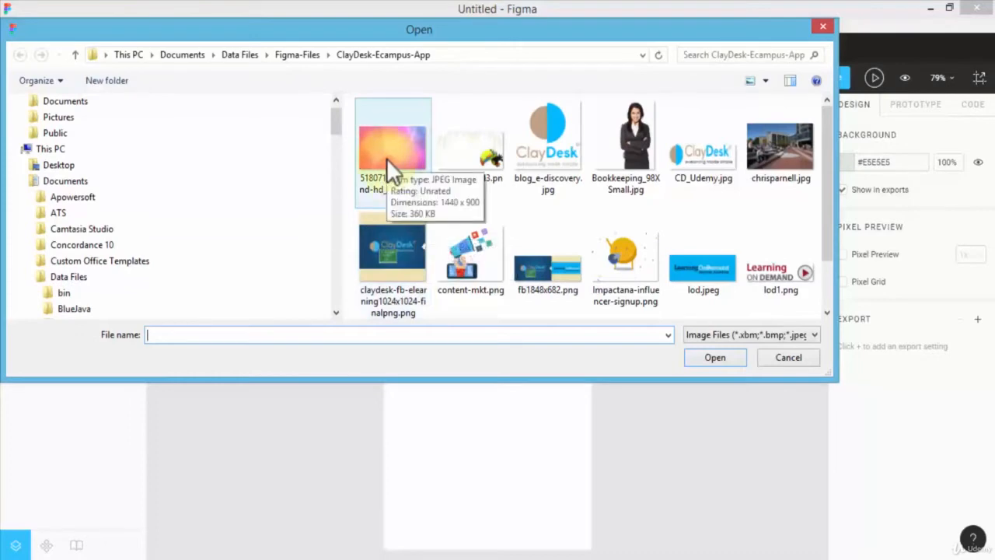
left_click(392, 147)
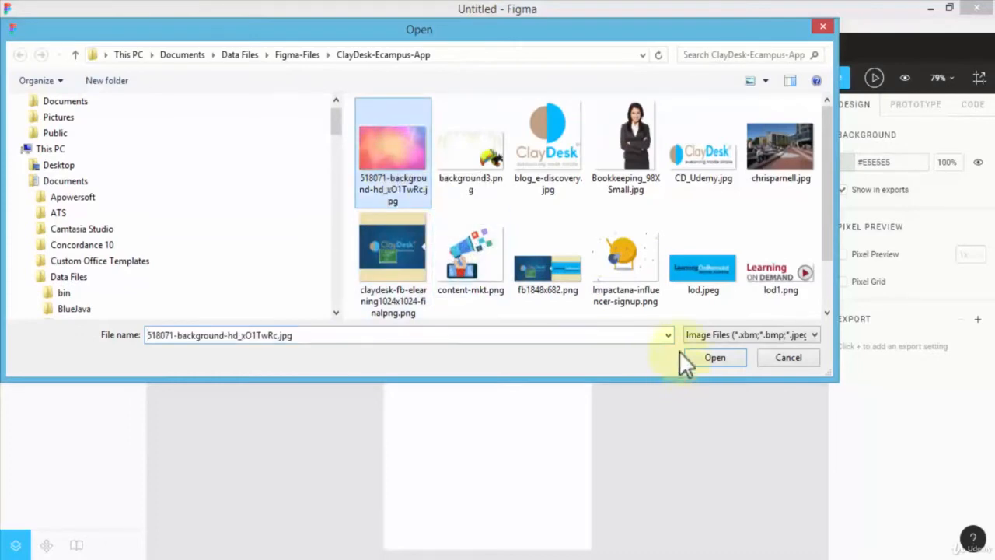
left_click(715, 356)
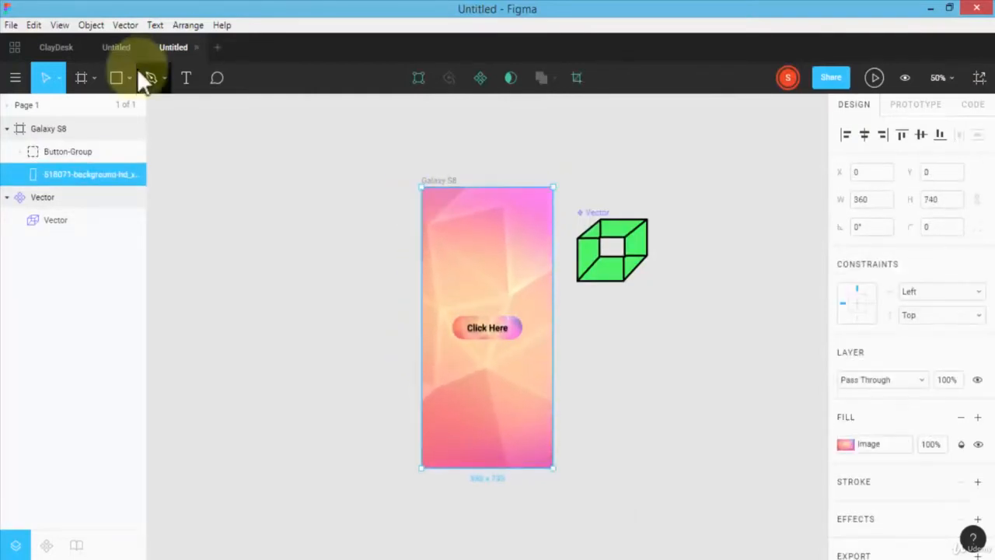
Draw a blue rectangle bar across the frame top and move the button toward the bottom
left_click(127, 78)
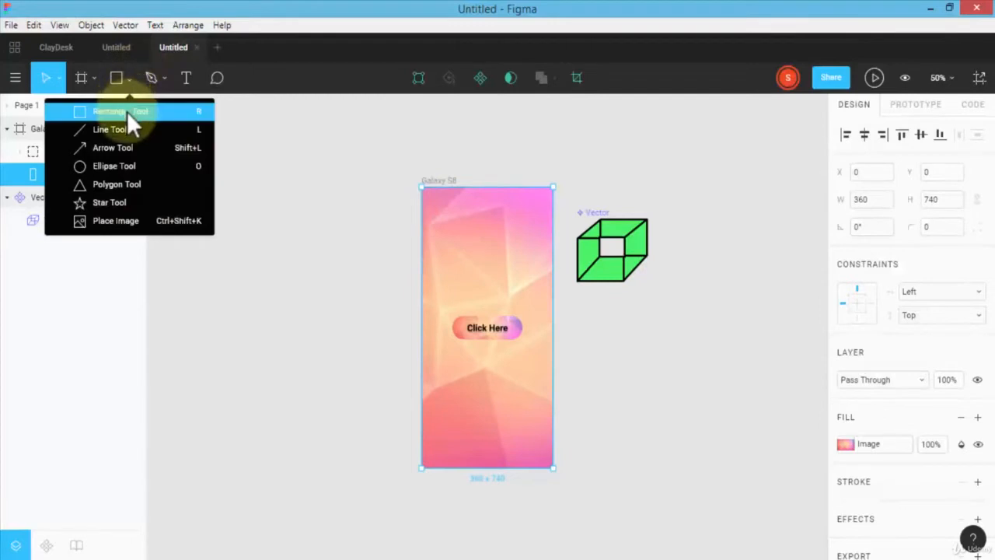
left_click(108, 112)
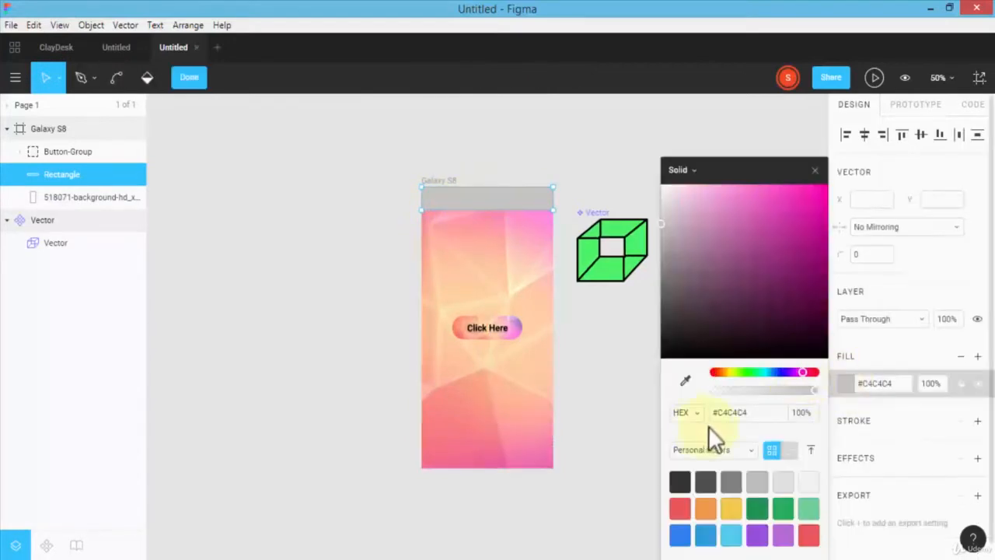
left_click(705, 509)
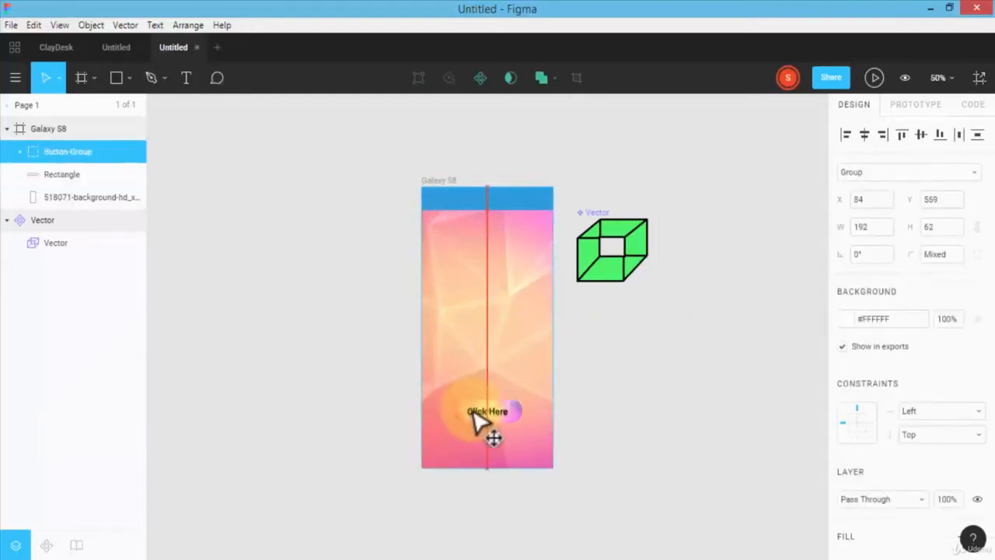
left_click_drag(487, 410, 487, 426)
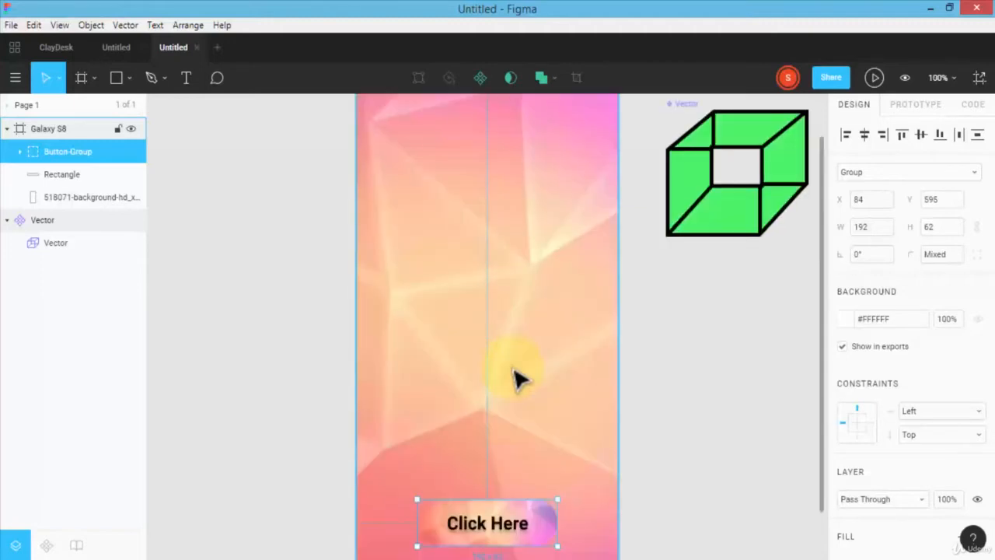
left_click(92, 196)
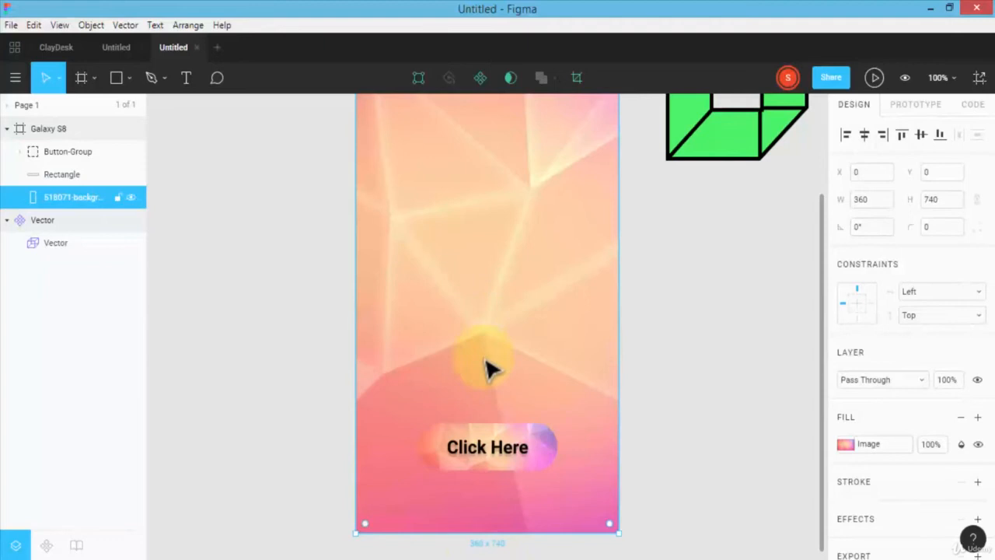
left_click(488, 448)
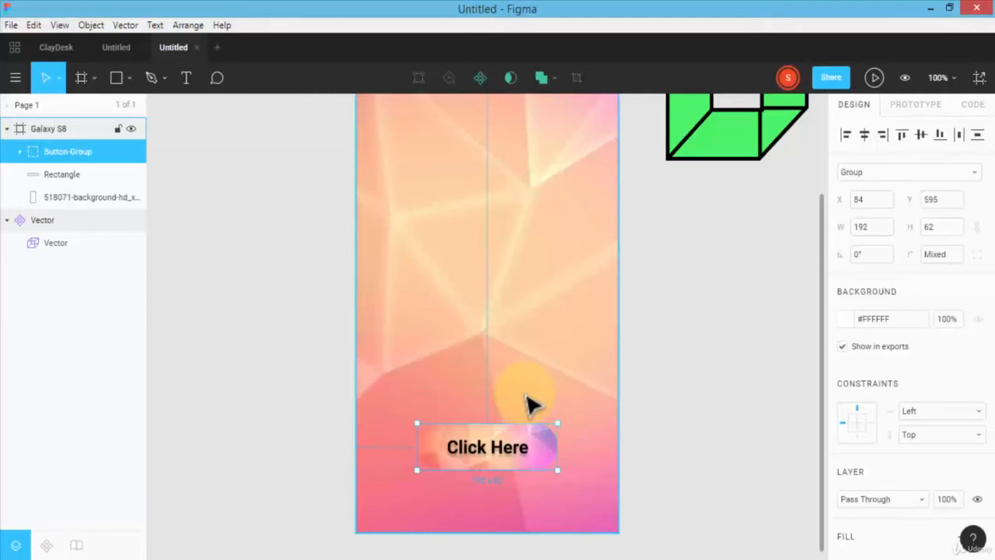
scroll("down", 3)
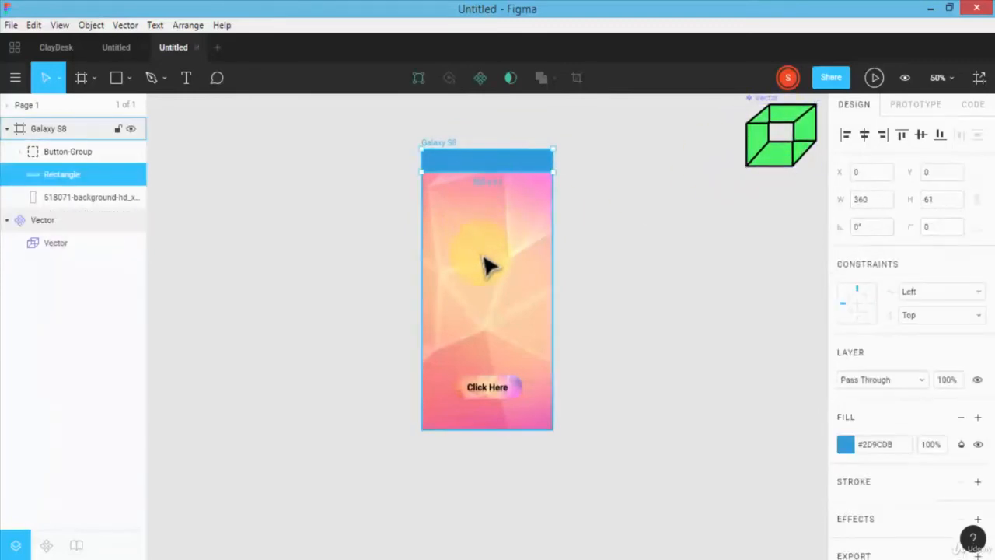
Select the Click Here button and duplicate the Galaxy S8 frame beside the original
left_click(488, 387)
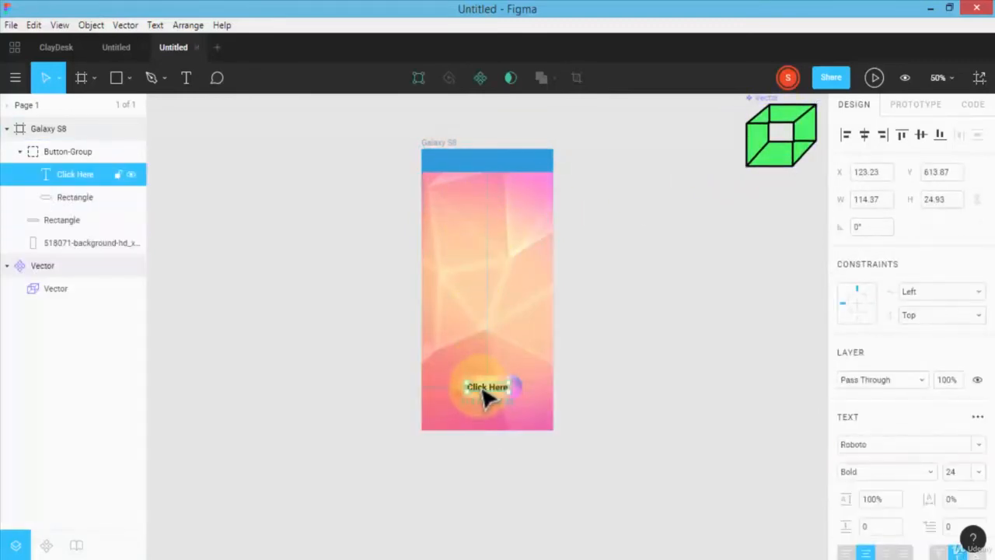
left_click(78, 242)
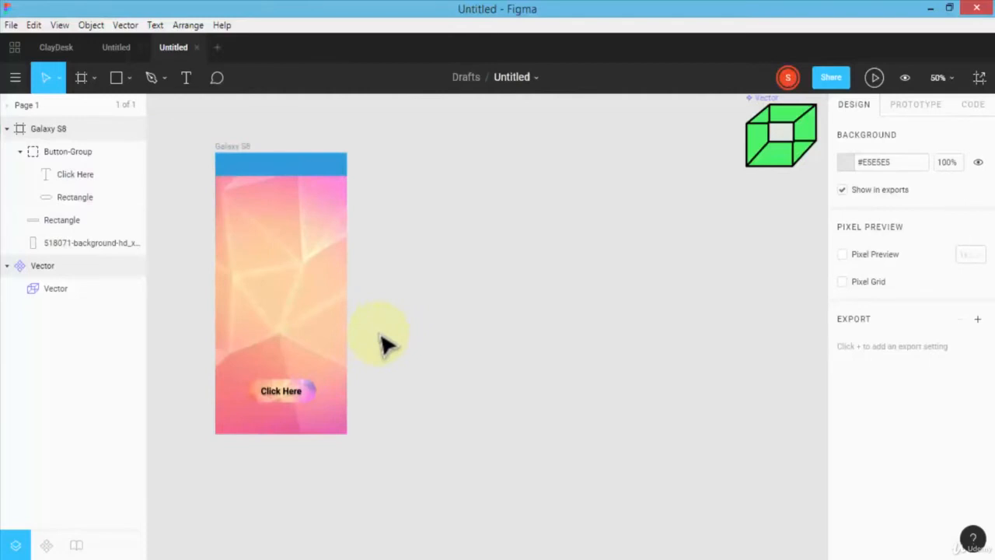
left_click(280, 391)
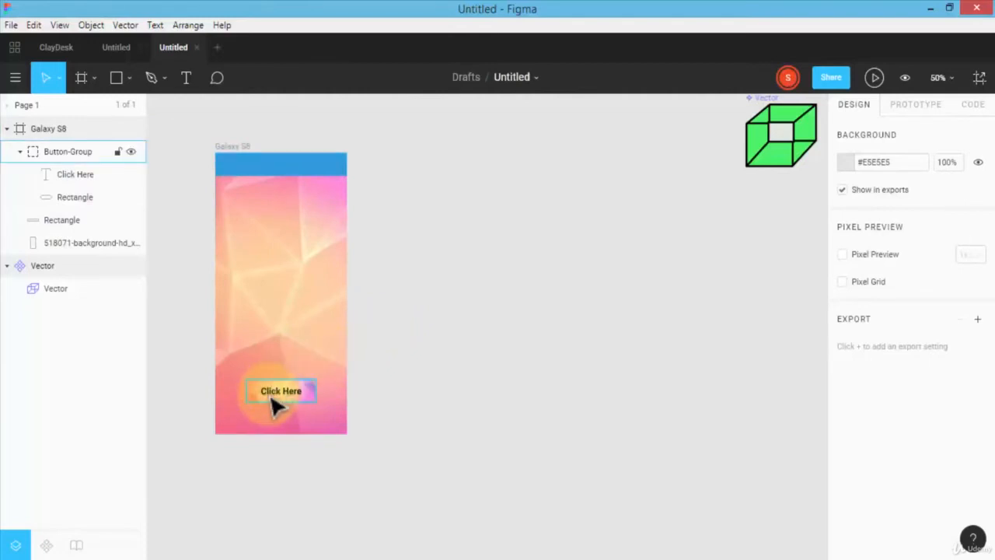
left_click(280, 390)
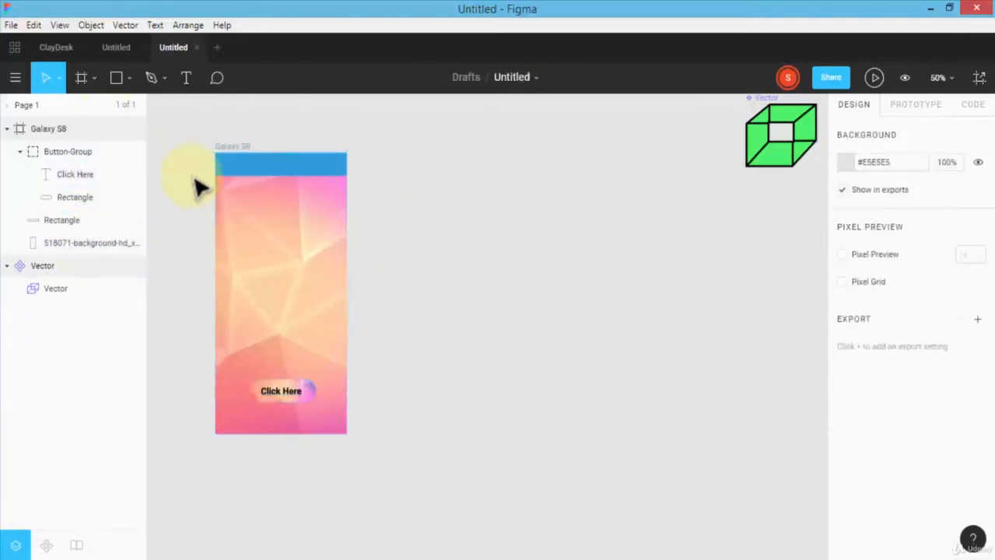
left_click(48, 127)
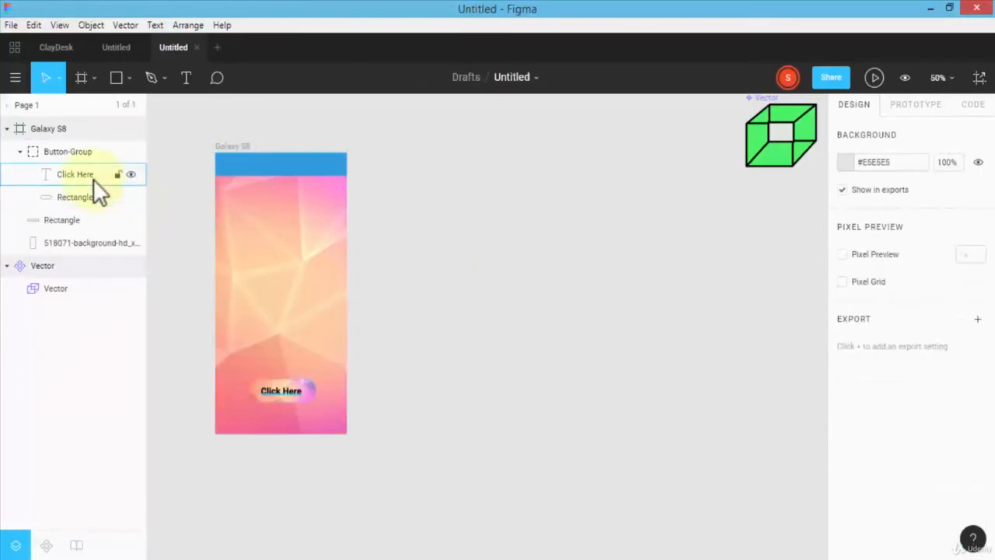
left_click(75, 175)
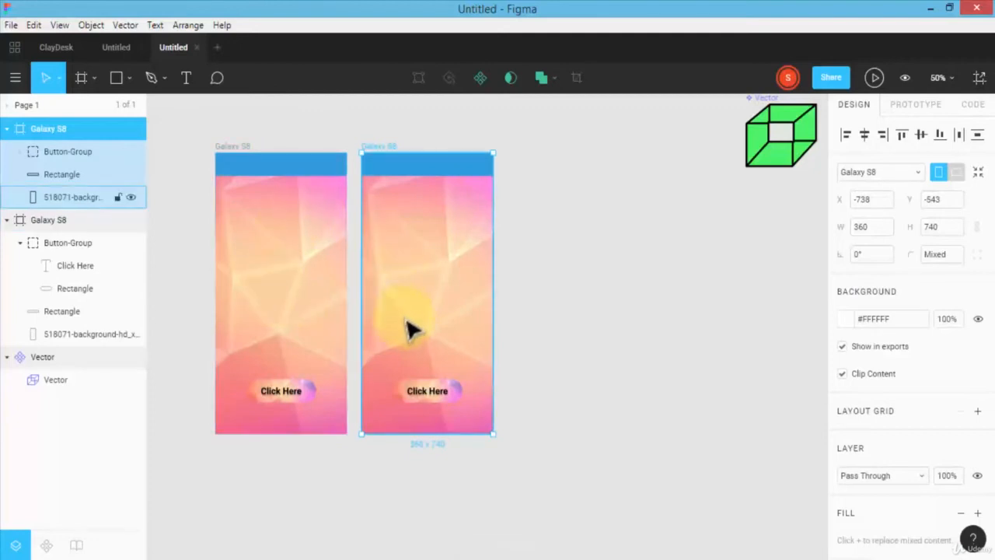
mouse_move(416, 379)
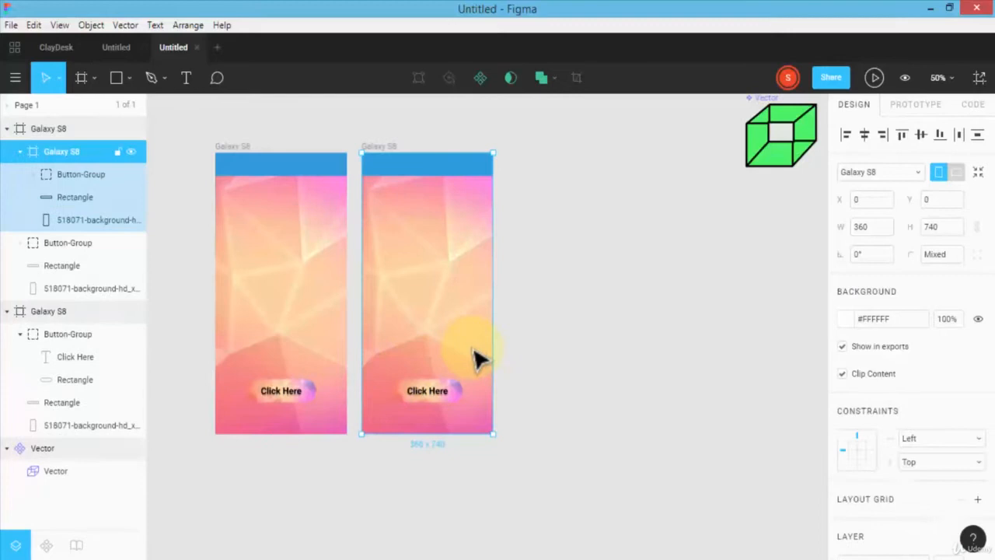
mouse_move(451, 342)
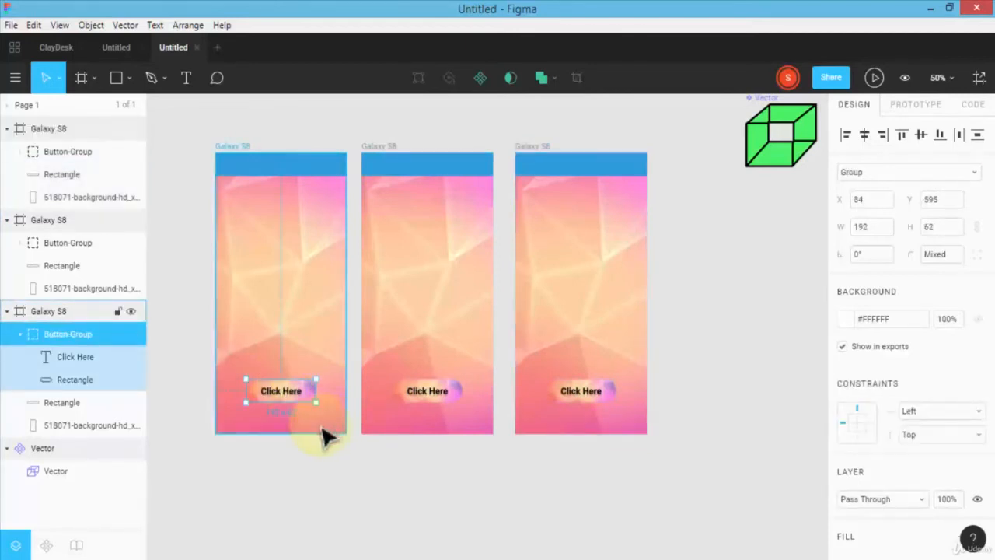
Zoom in and set the first frame's Click Here label to the Redressed font
left_click(937, 78)
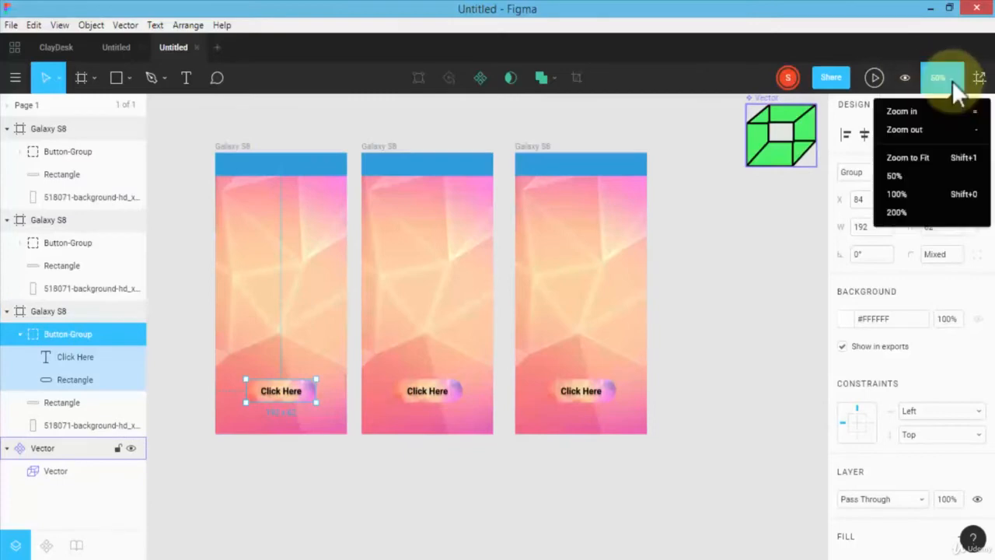
left_click(896, 193)
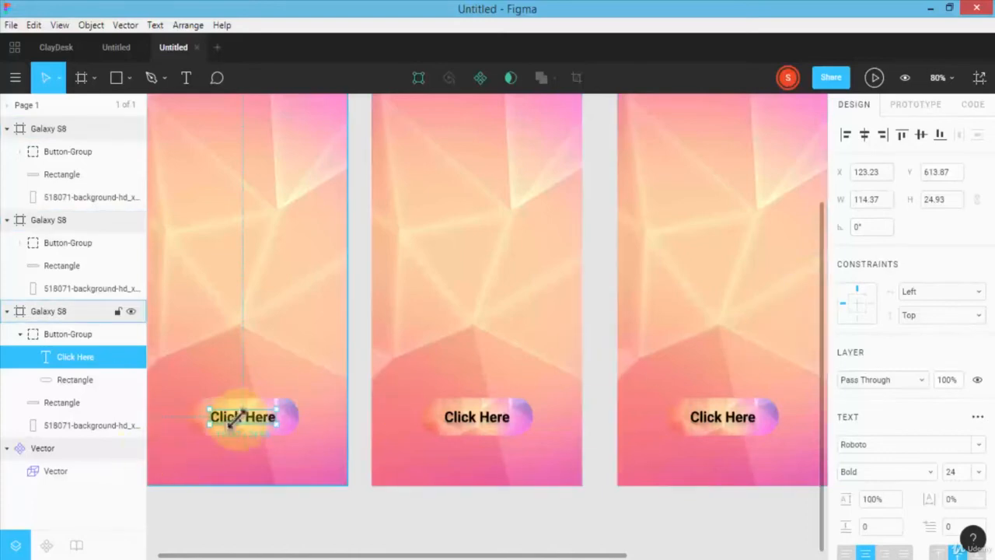
left_click(902, 444)
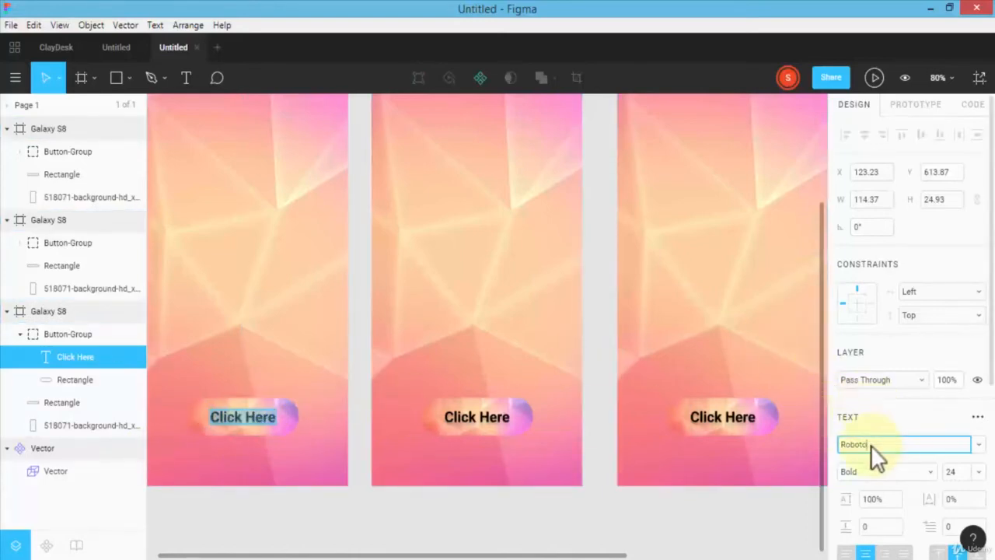
left_click(902, 445)
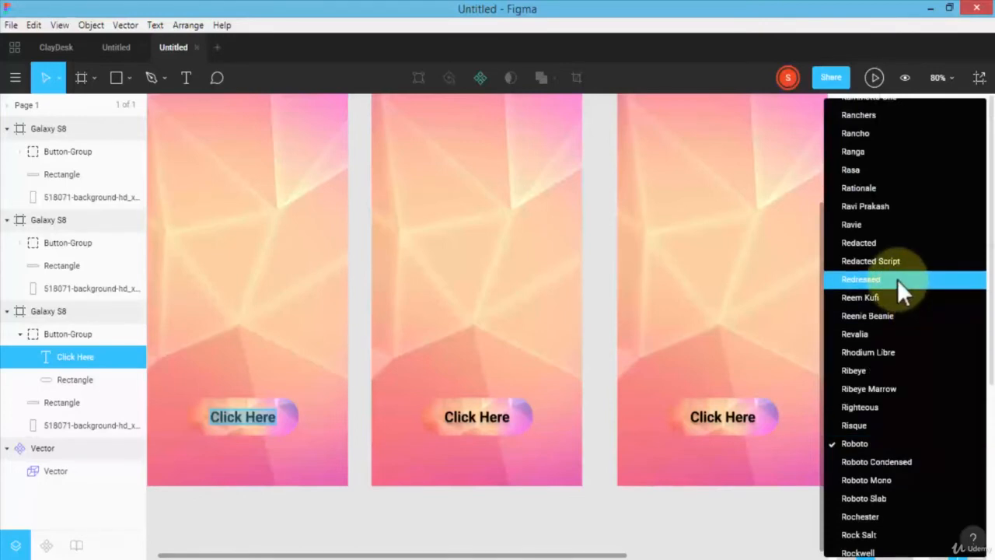
left_click(861, 280)
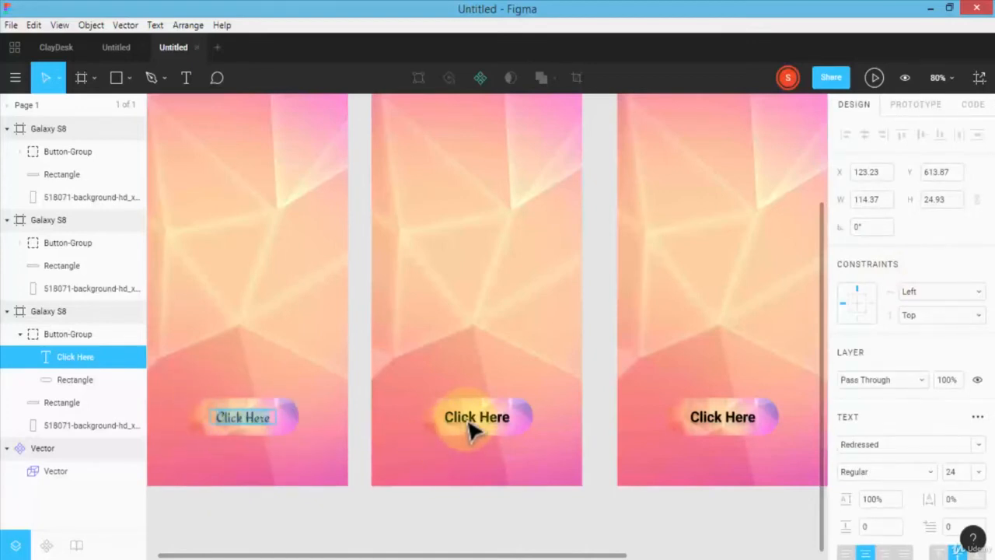
Revert the label to Roboto Bold and select the first Galaxy S8 frame
left_click(721, 417)
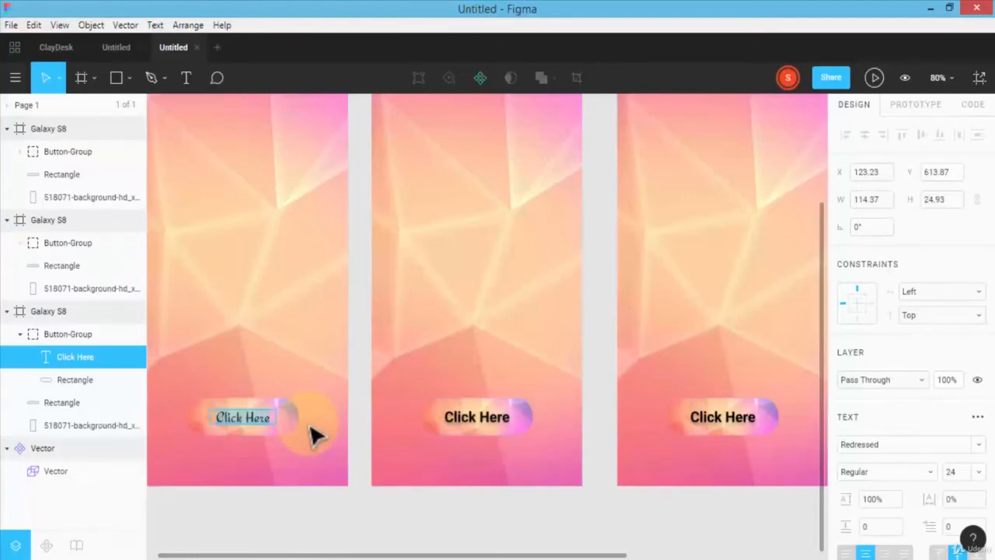
mouse_move(413, 432)
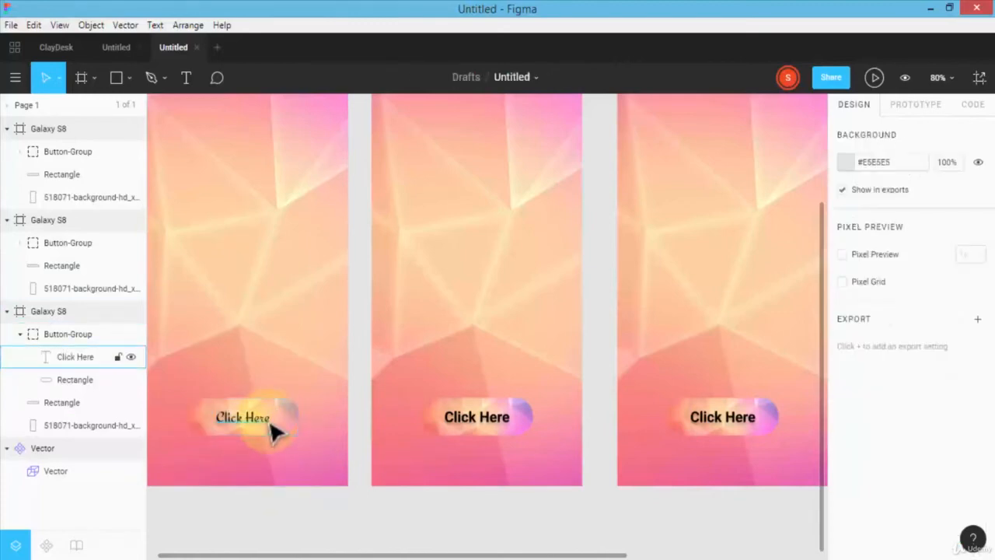
left_click(242, 416)
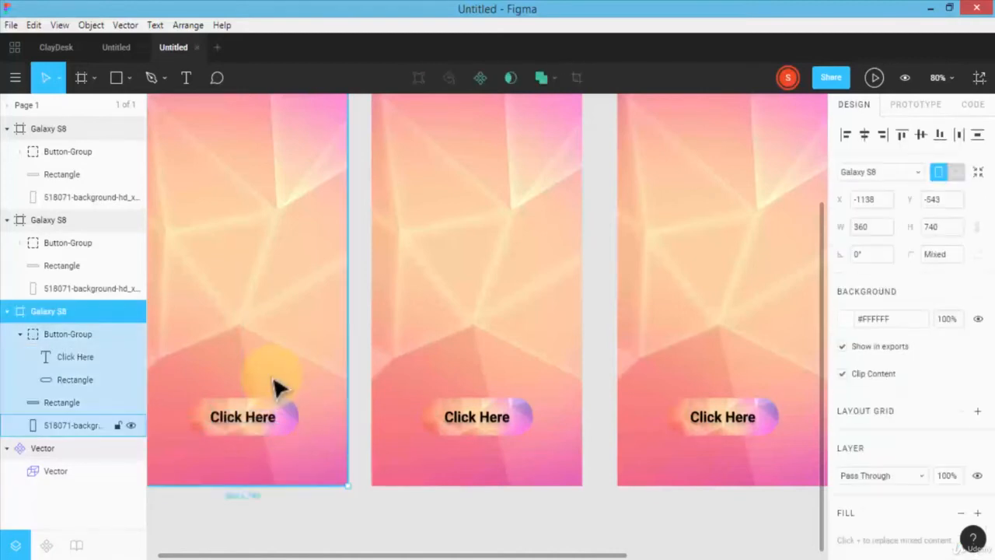
mouse_move(299, 287)
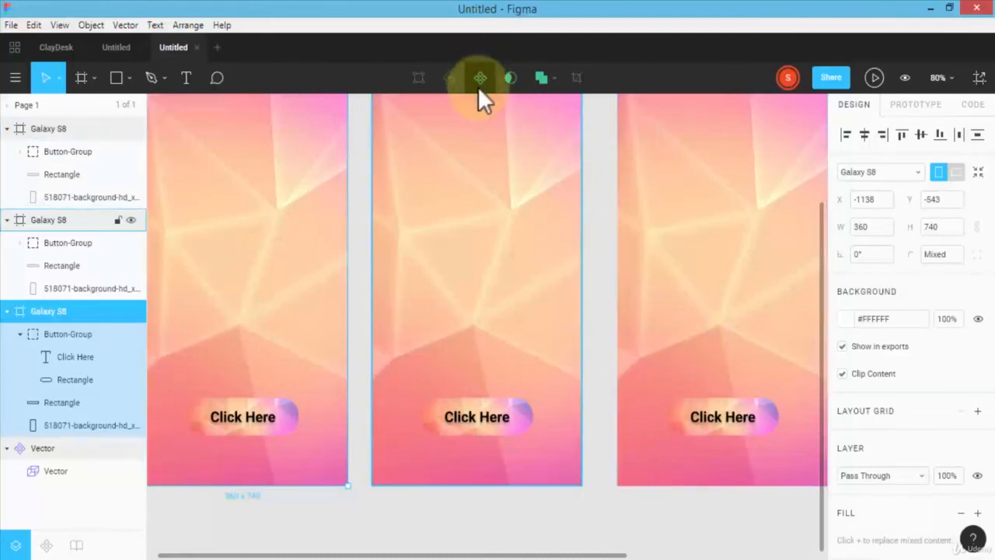
mouse_move(481, 78)
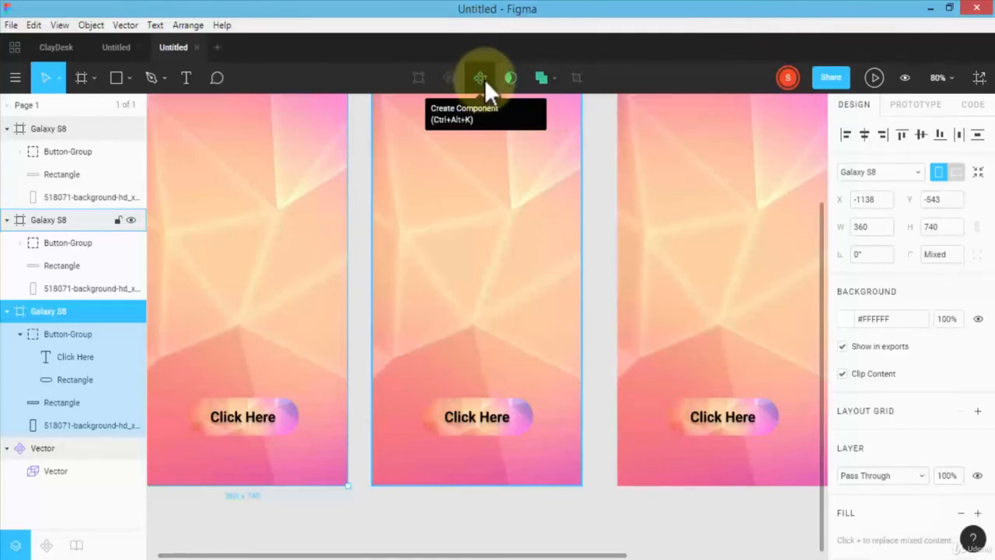
Turn the first frame's Button-Group into a component
left_click(243, 416)
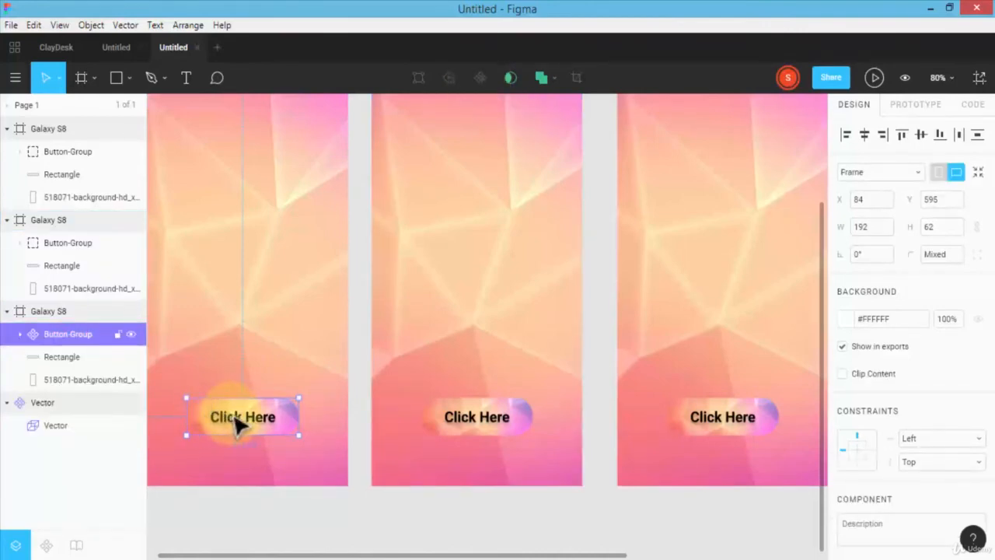
Reposition the button component near the bottom of the first frame and reselect it
left_click_drag(243, 417, 242, 425)
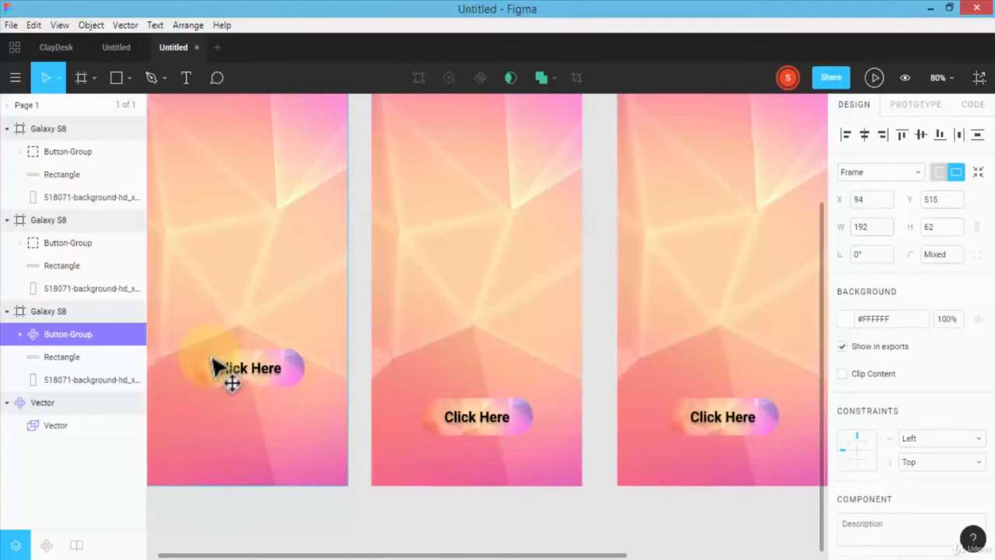
left_click_drag(247, 367, 237, 417)
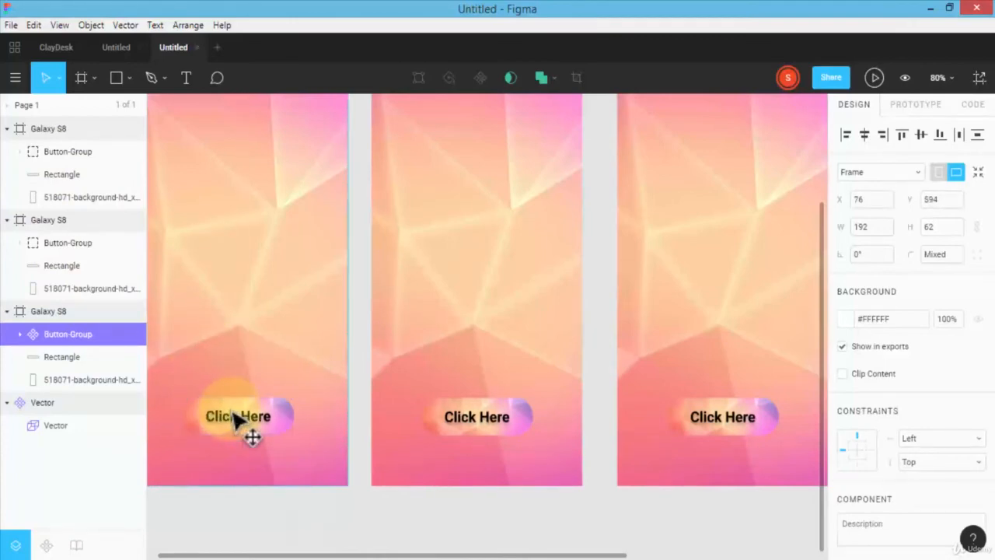
left_click_drag(238, 417, 242, 414)
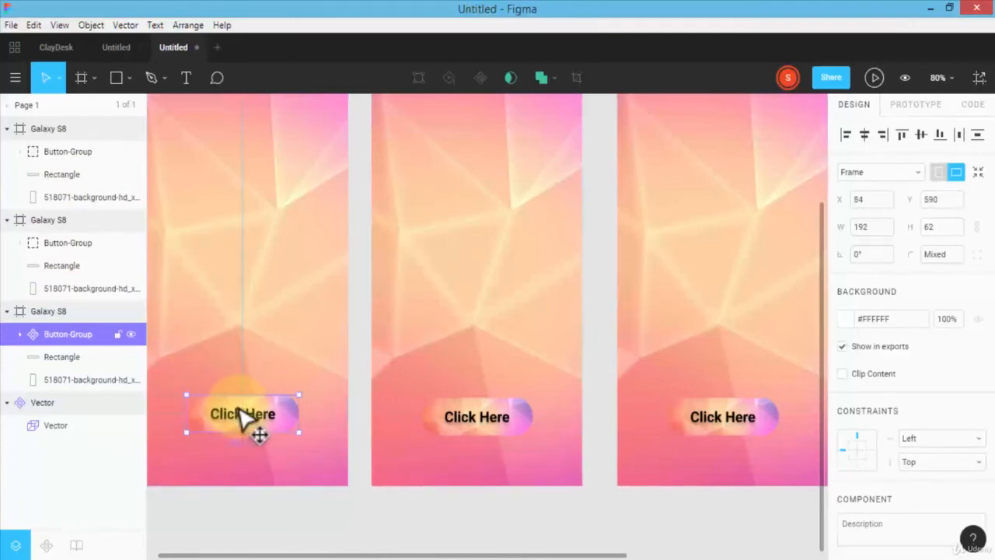
left_click(476, 416)
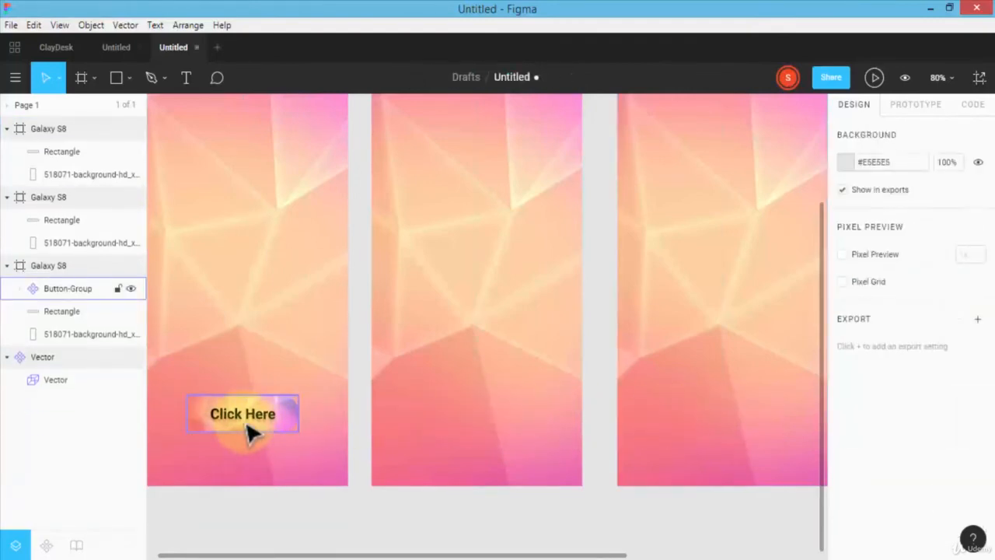
left_click(243, 414)
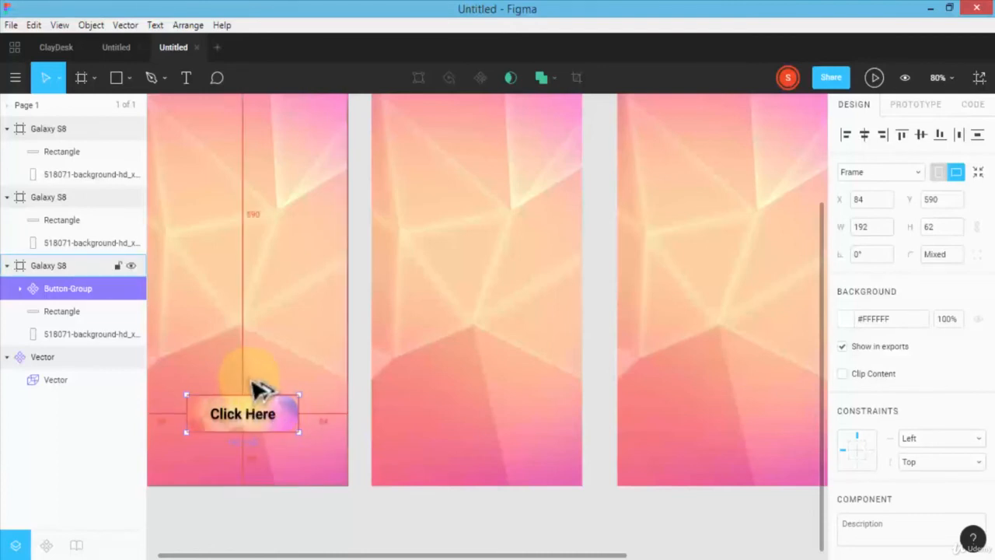
mouse_move(272, 378)
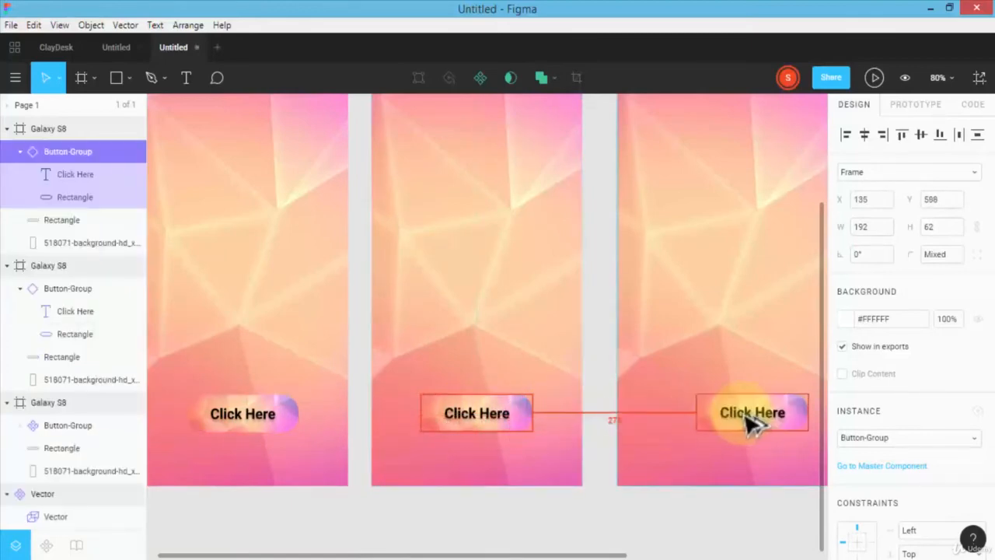
Place a component instance in the third frame and align it with the other buttons
left_click_drag(752, 414, 743, 417)
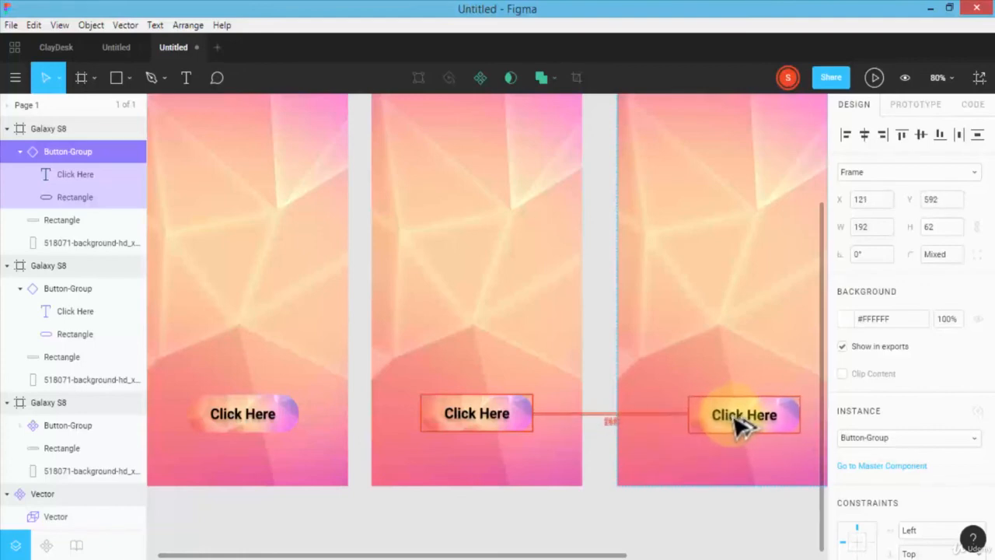
left_click_drag(744, 413, 746, 413)
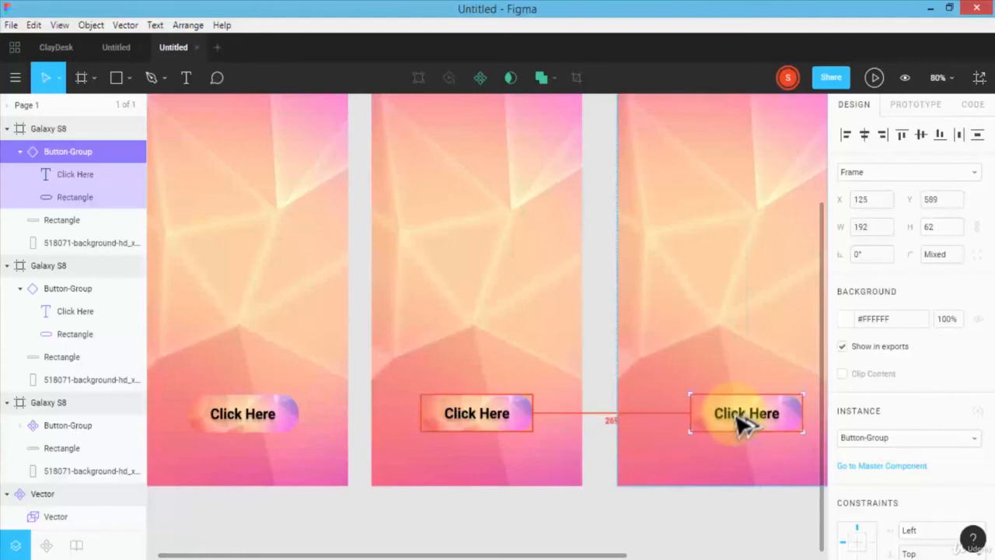
left_click_drag(746, 414, 740, 414)
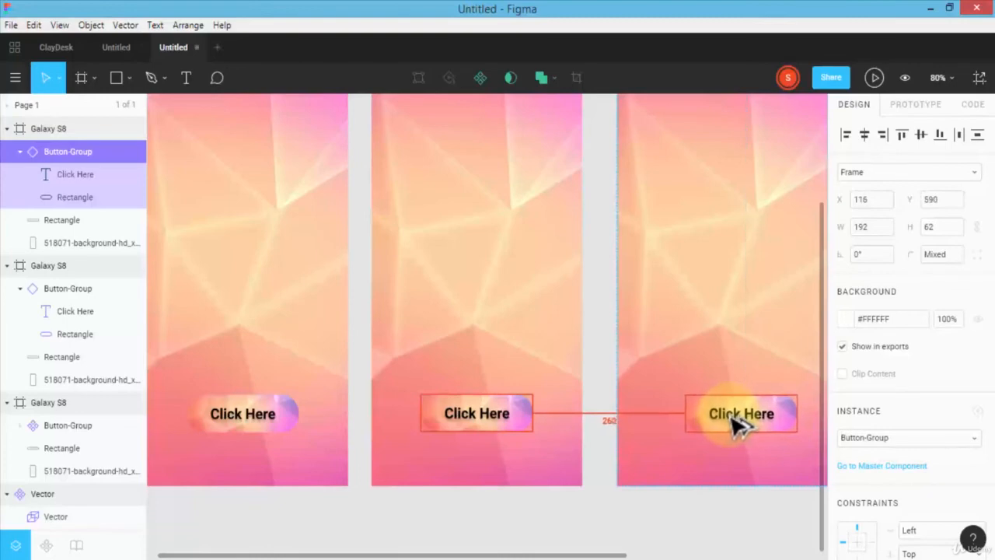
left_click_drag(740, 413, 749, 413)
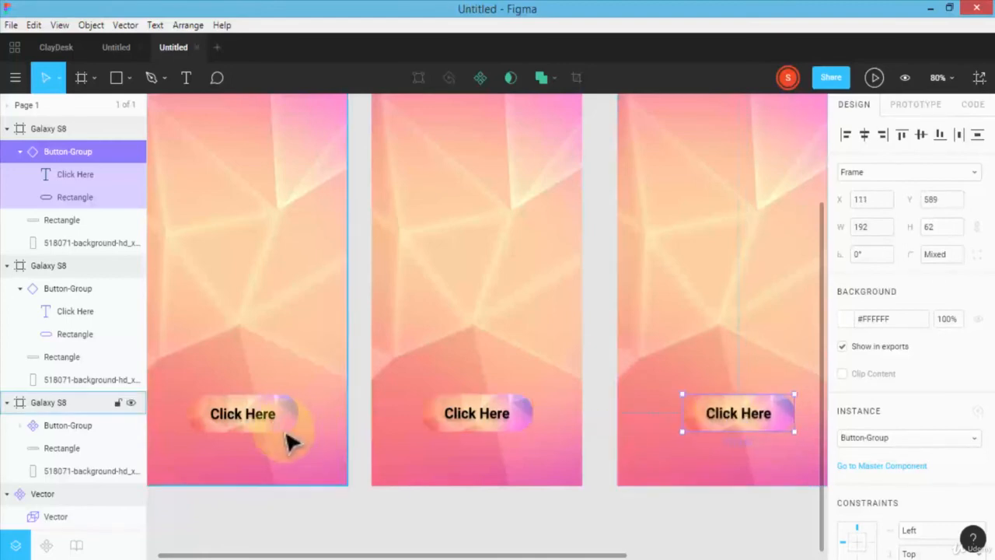
left_click(243, 414)
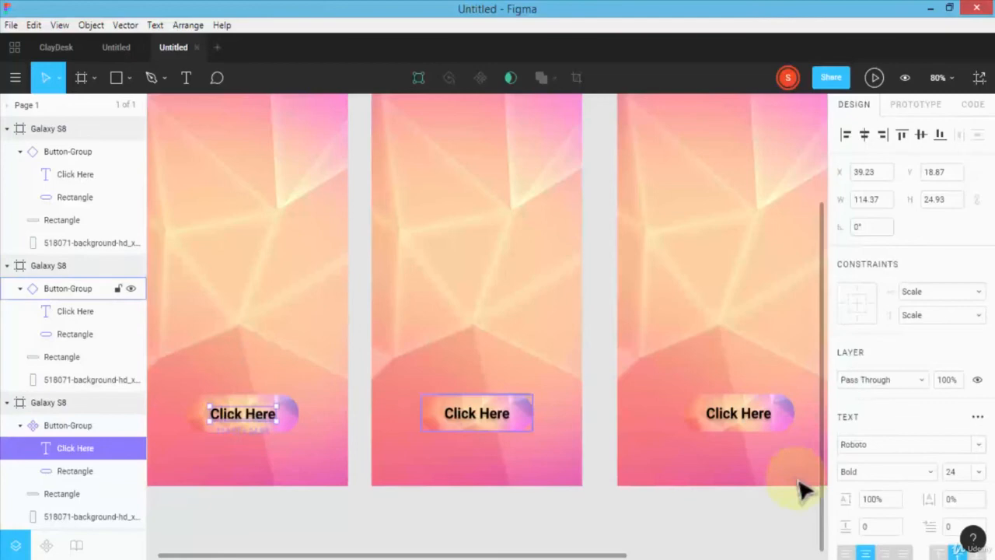
Set the master component's Click Here label to a script font so all instances follow
left_click(902, 445)
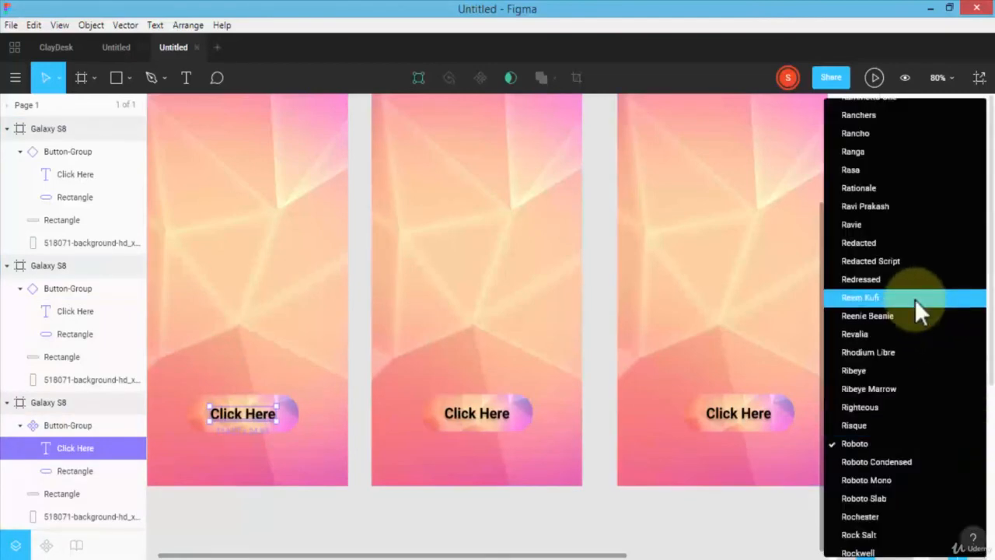
left_click(862, 280)
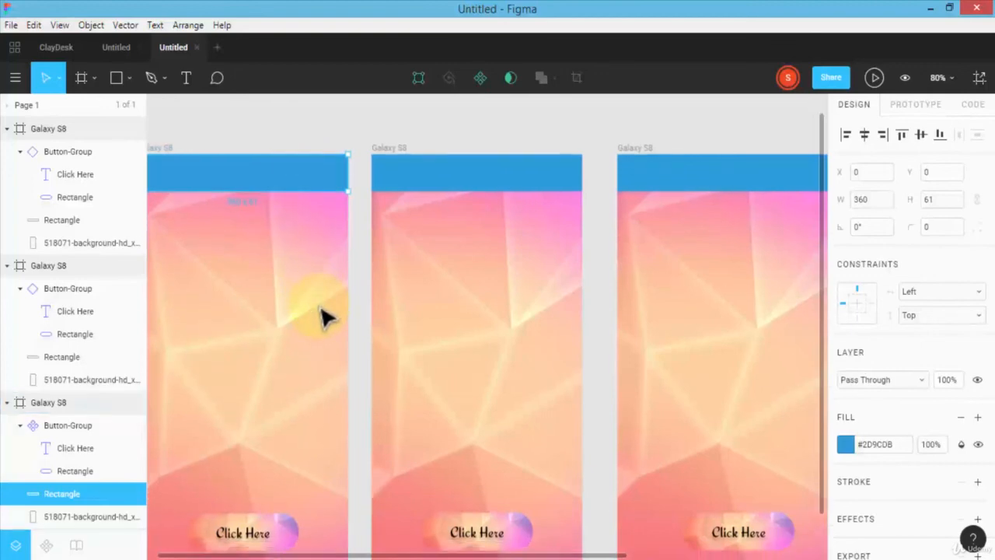
scroll("down", 3)
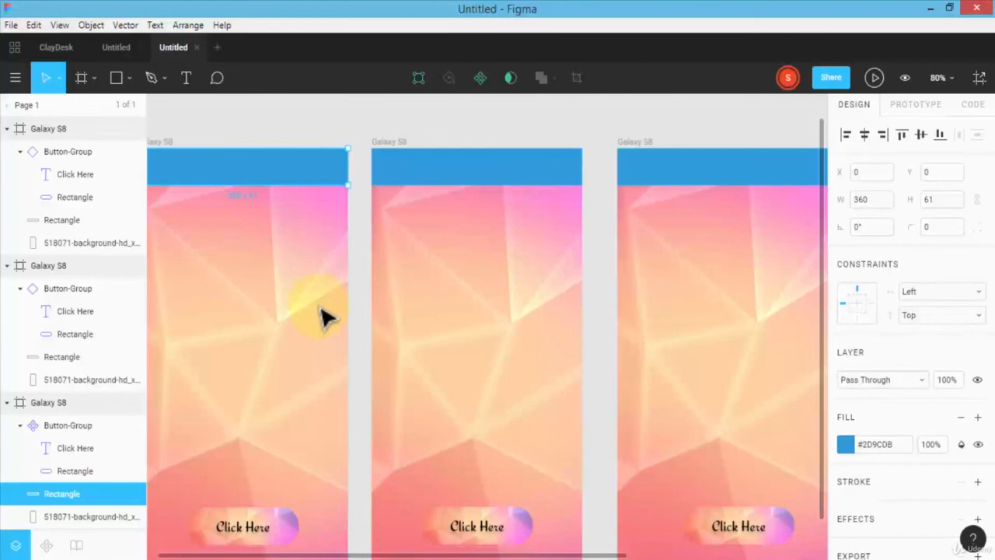